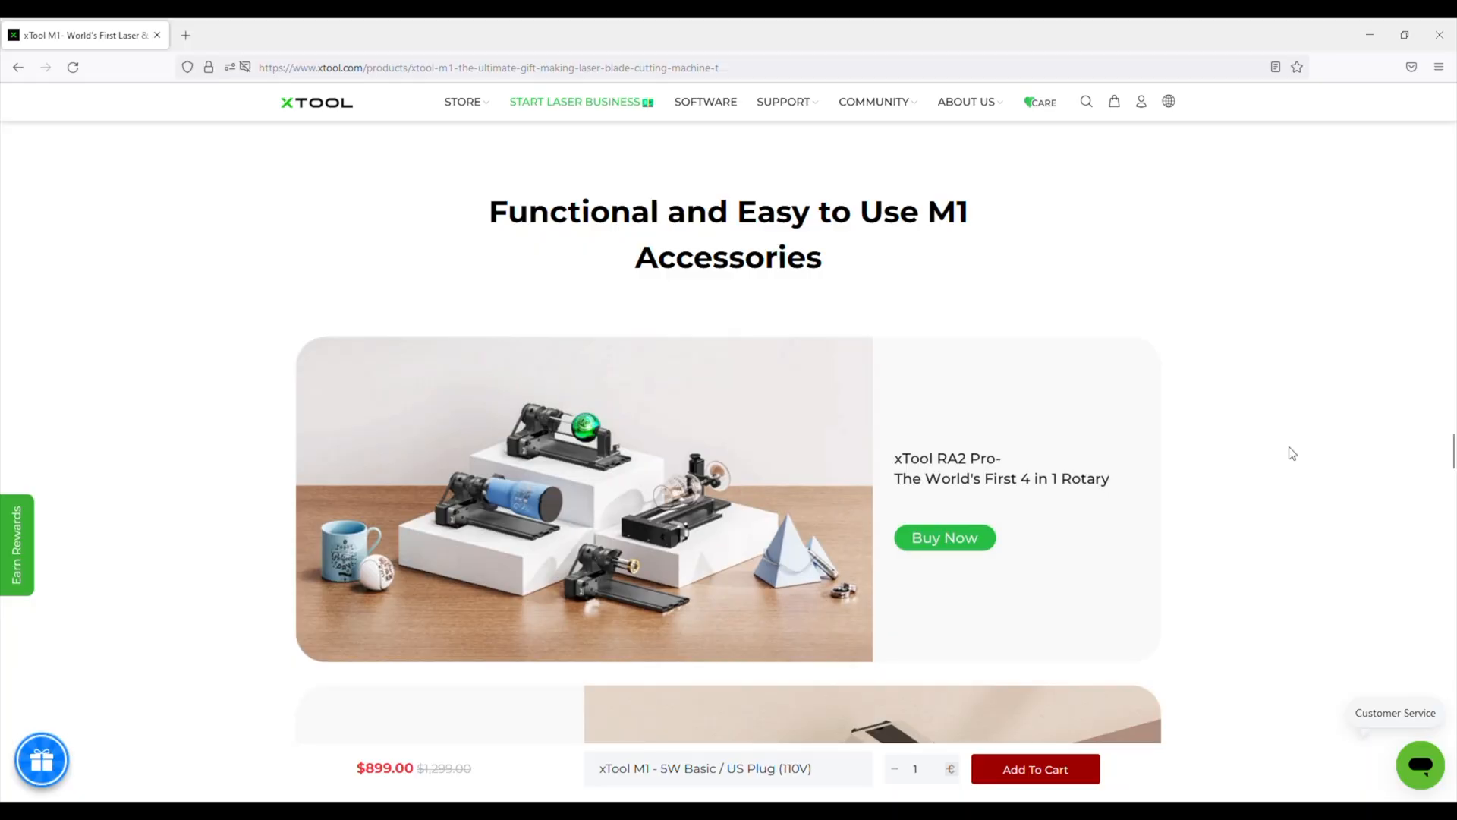
{"action": "scroll", "scroll_direction": "down", "scroll_amount": 3}
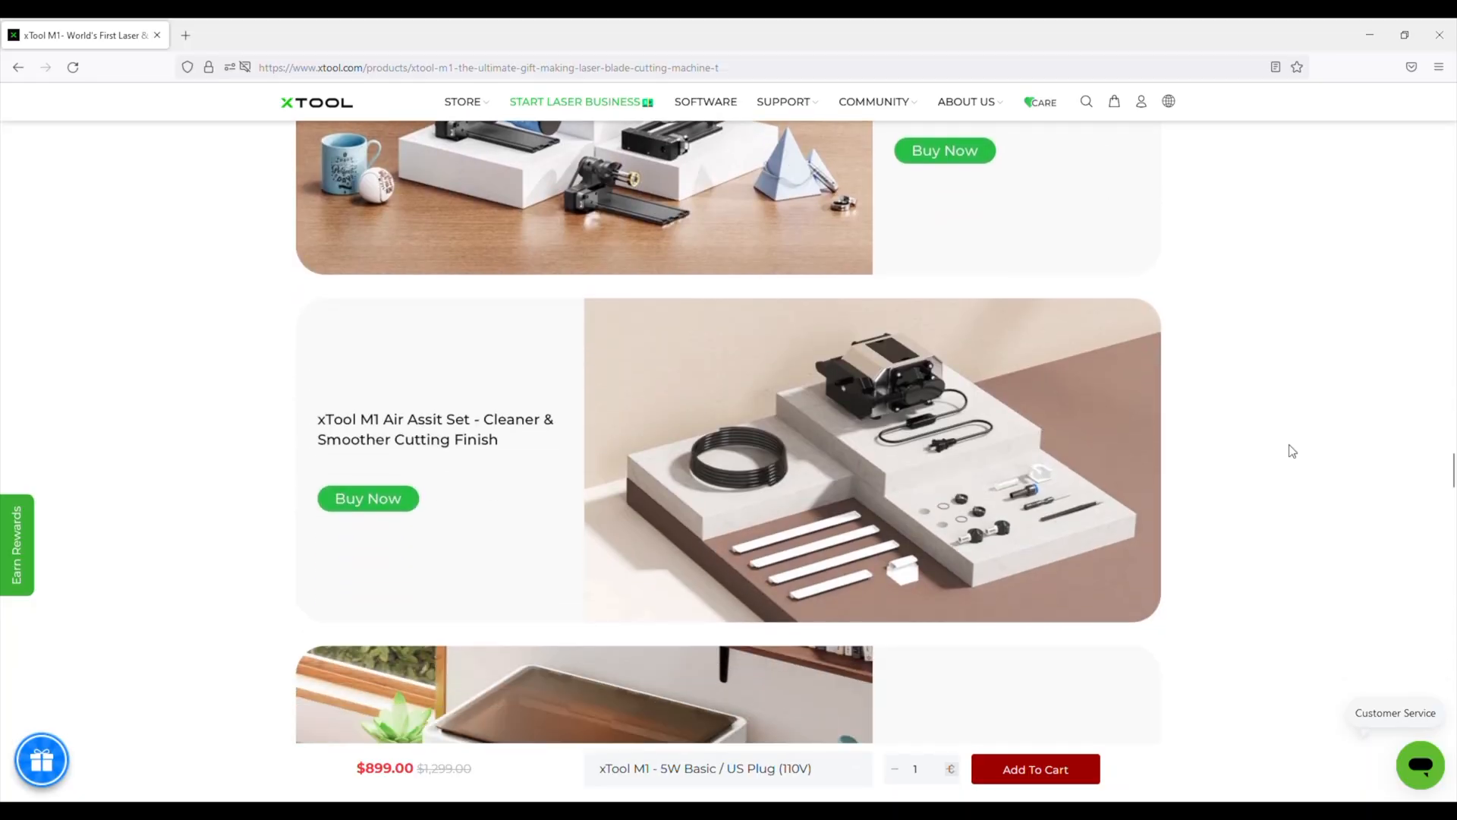
{"action": "scroll", "scroll_direction": "down", "scroll_amount": 3}
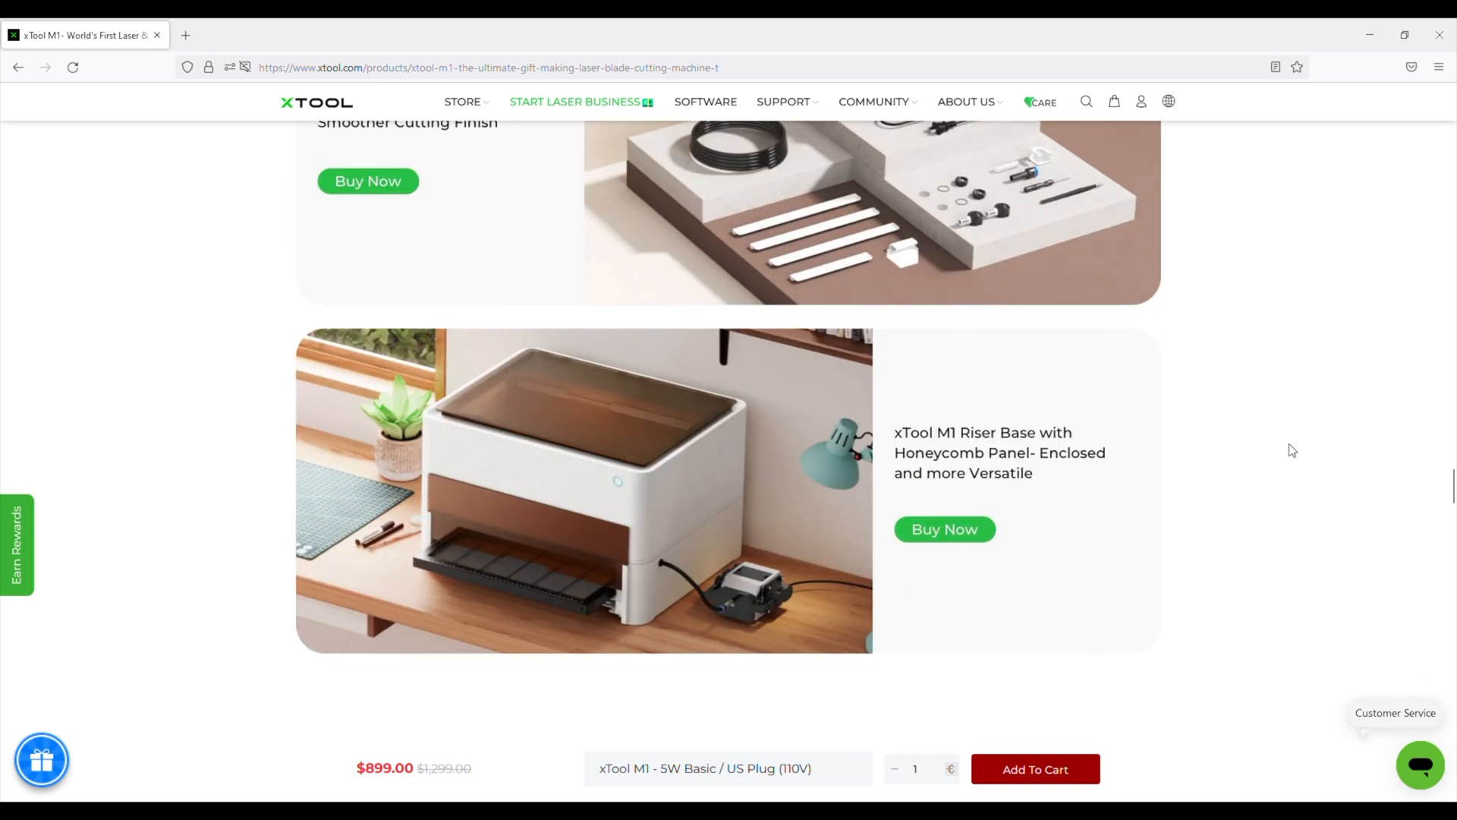
{"action": "scroll", "scroll_direction": "down", "scroll_amount": 3}
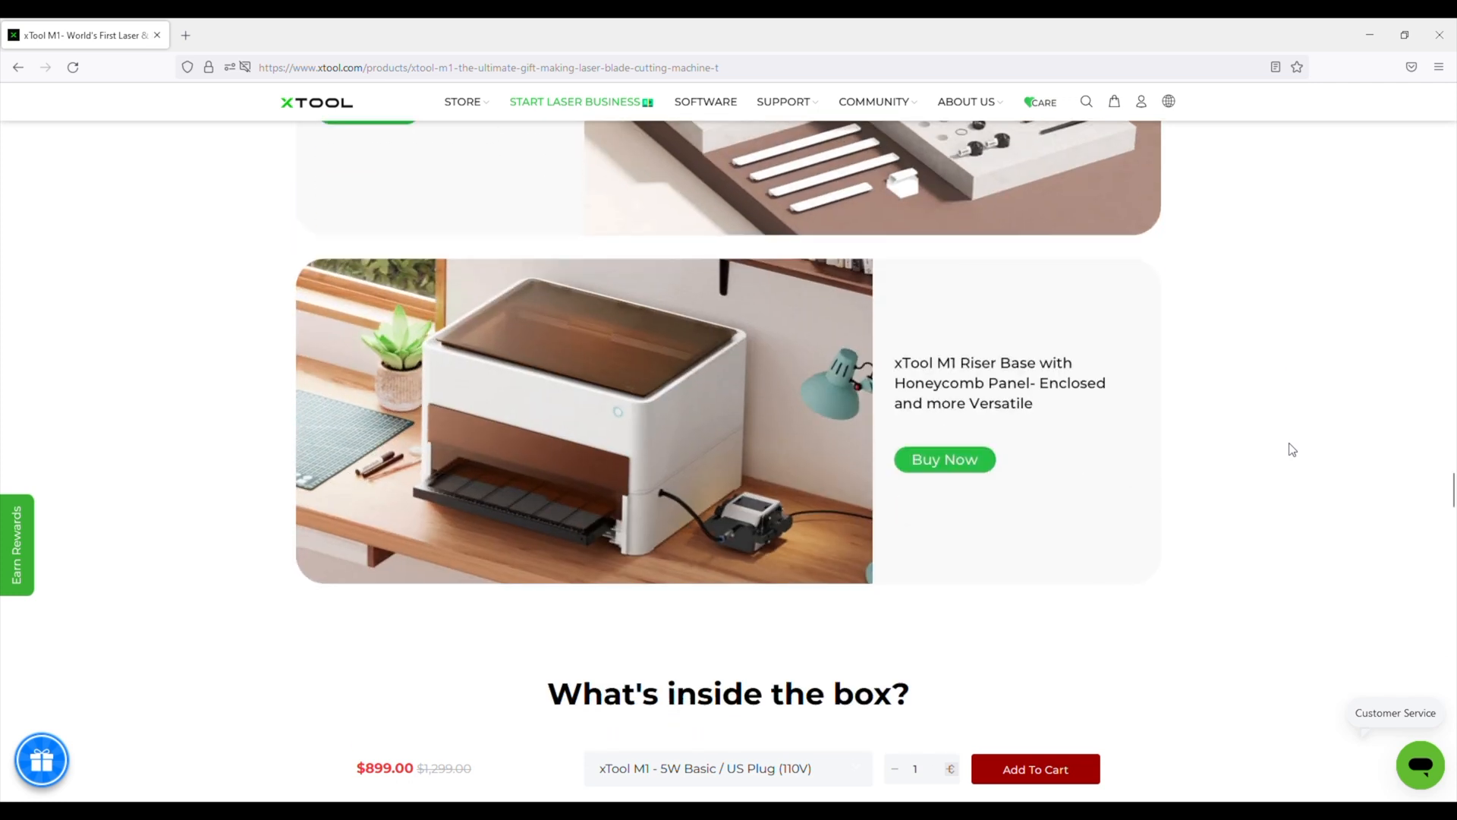